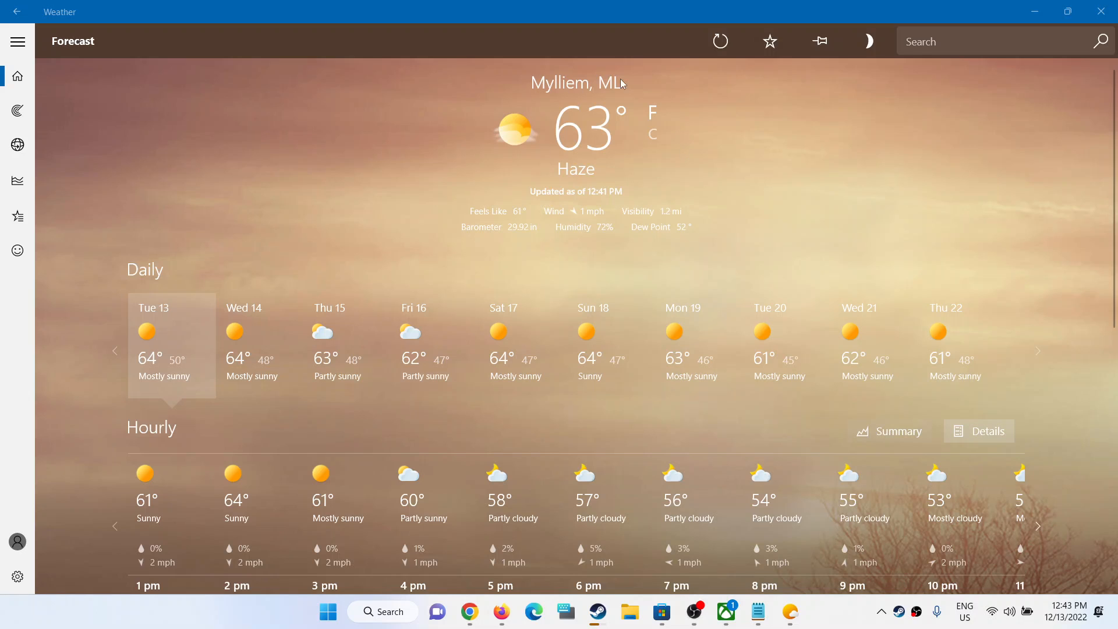
mouse_move(655, 189)
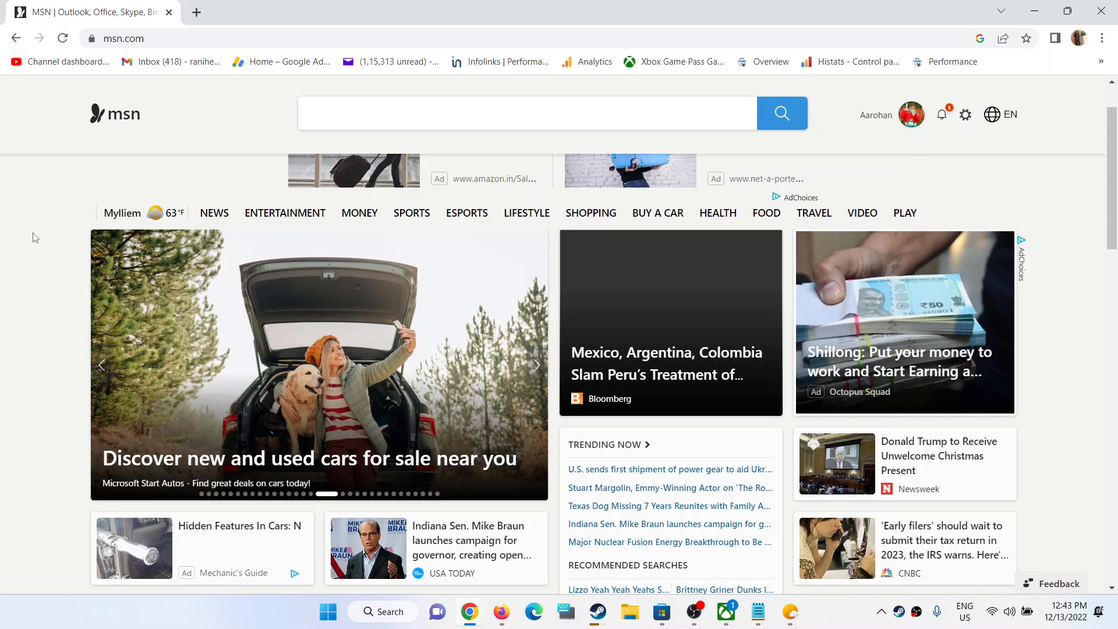
mouse_move(131, 212)
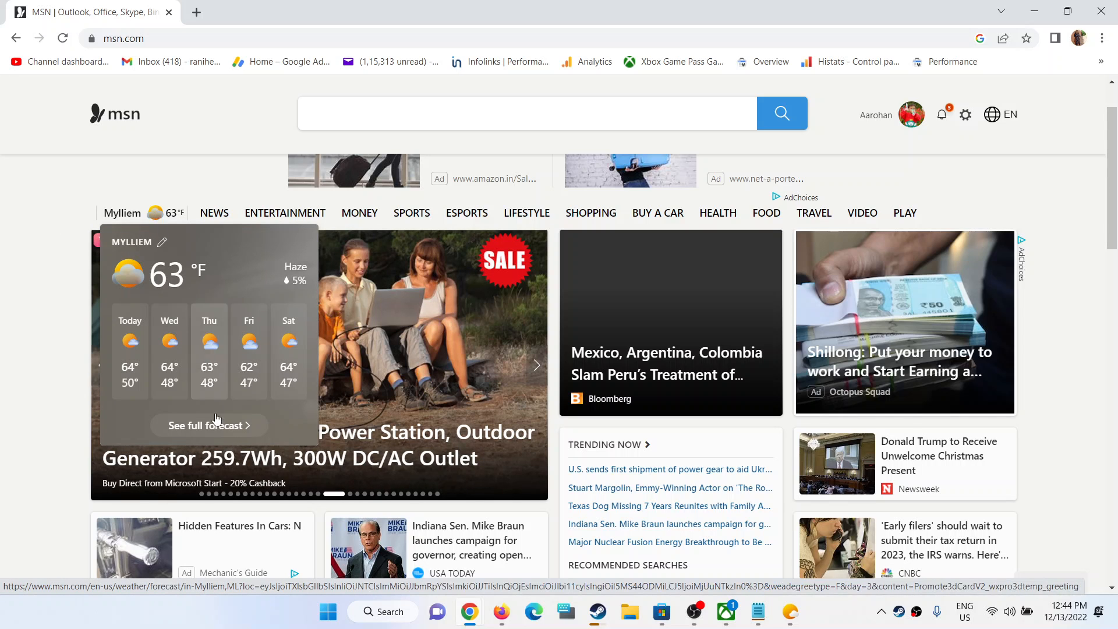
mouse_move(208, 425)
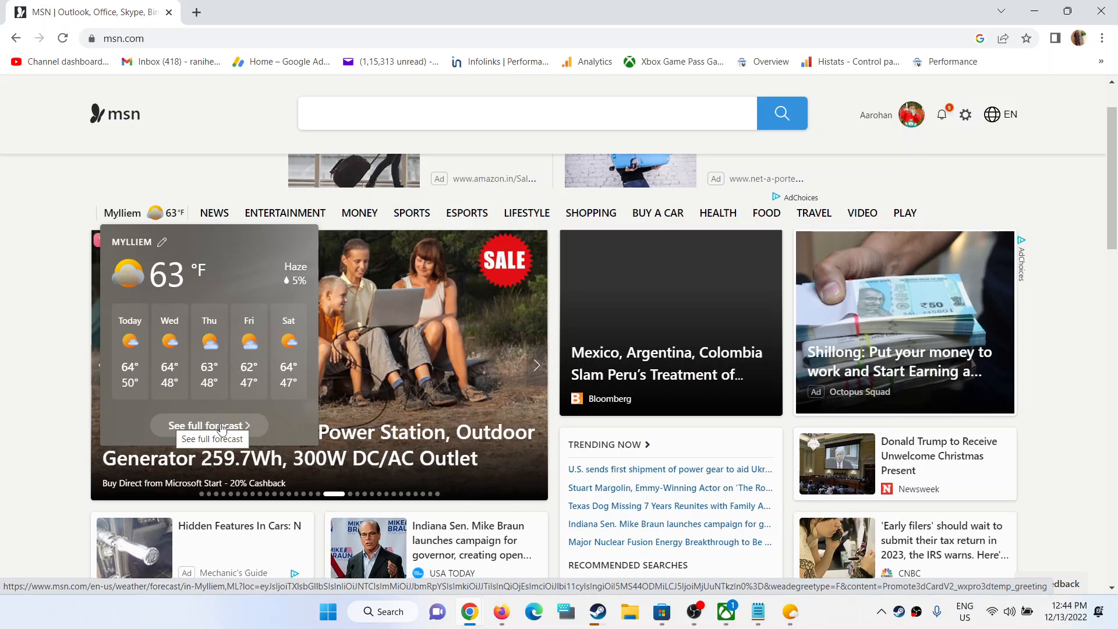
Open the full Mylliem, ML forecast page from the msn.com weather widget
left_click(207, 425)
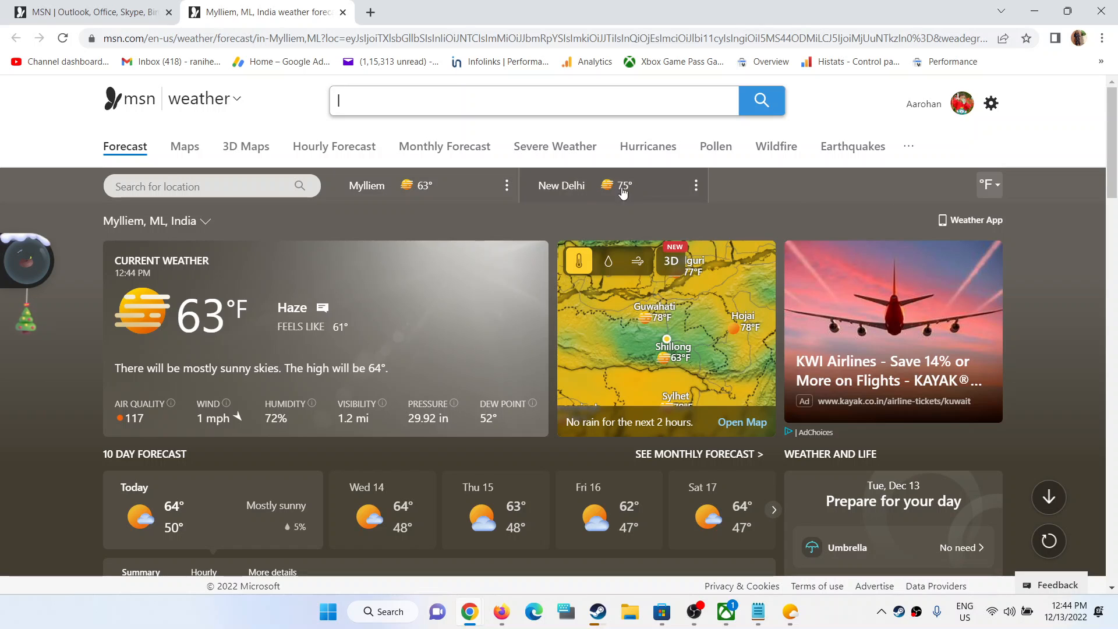
mouse_move(788, 194)
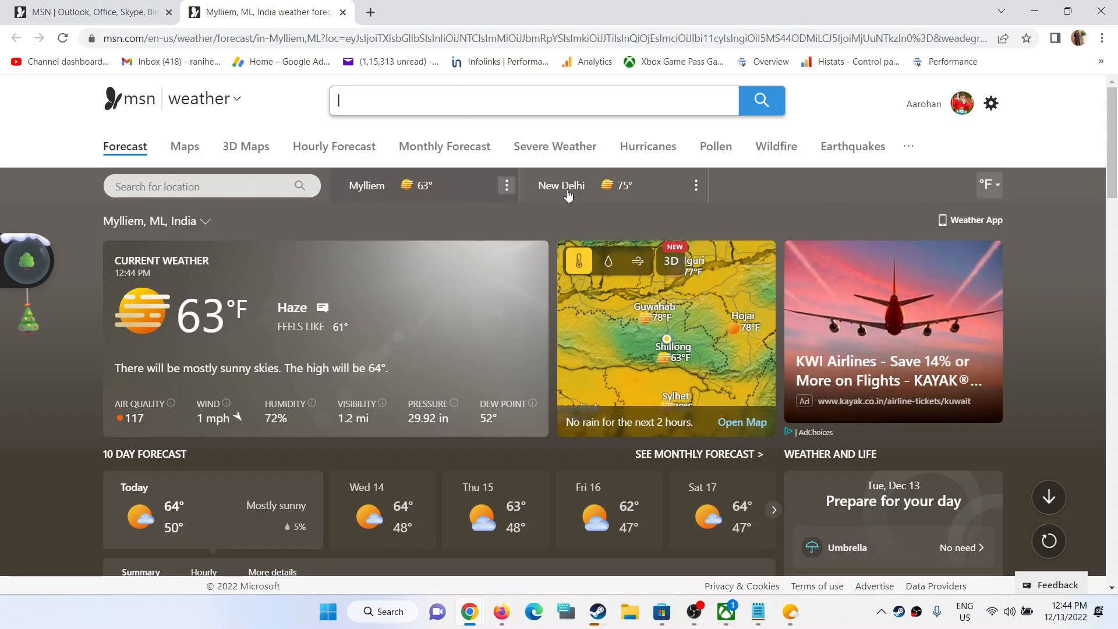
Remove the saved New Delhi and Mylliem locations, leaving only popular cities in the strip
left_click(695, 185)
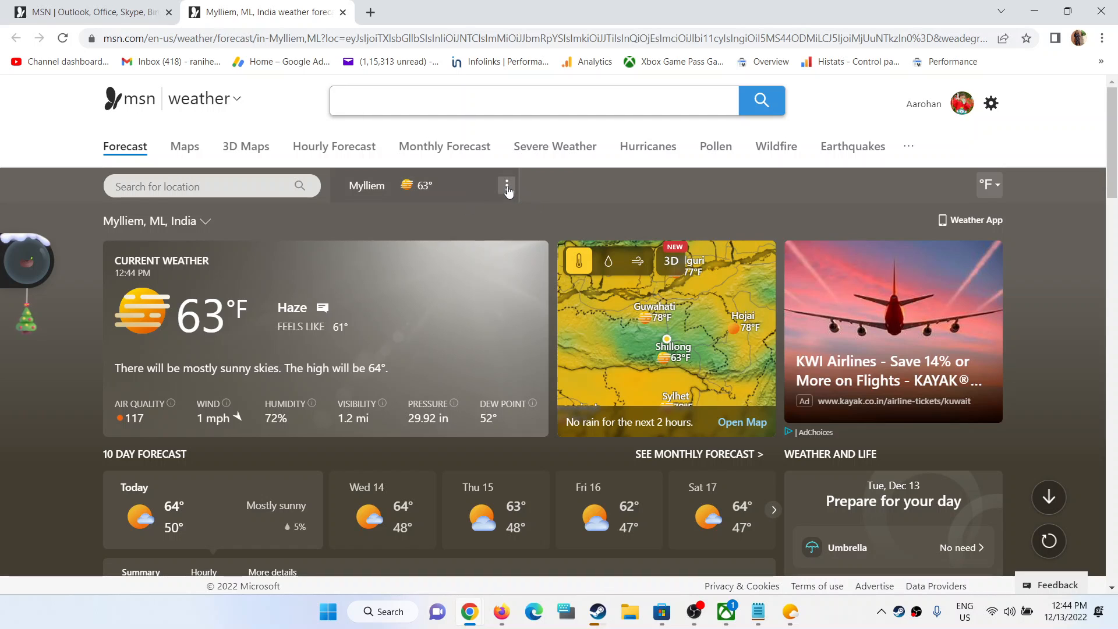
left_click(507, 186)
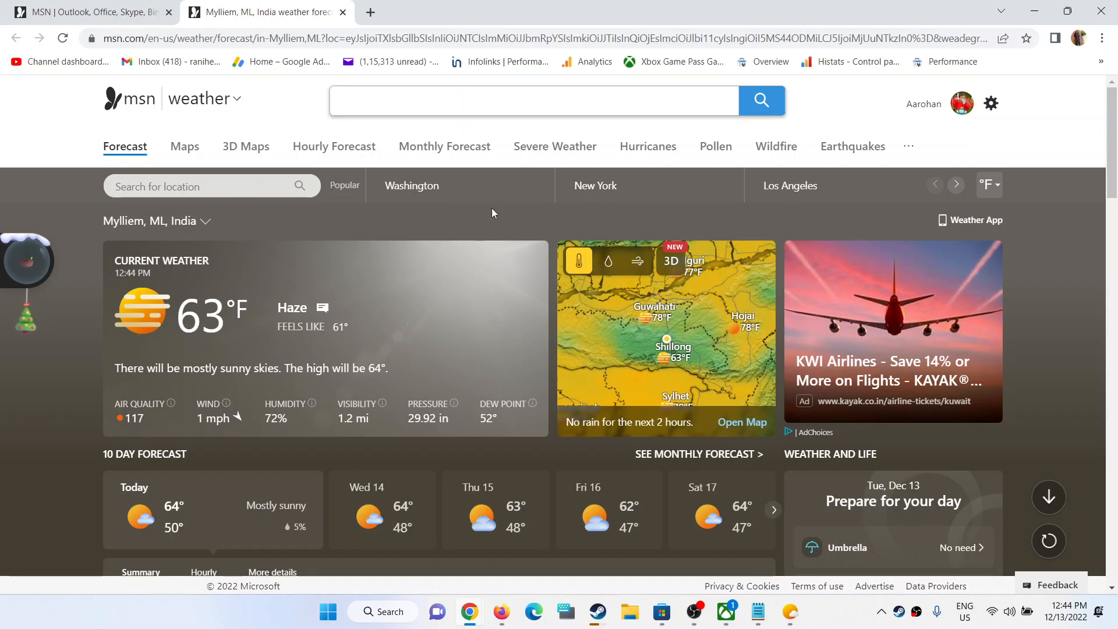
mouse_move(509, 227)
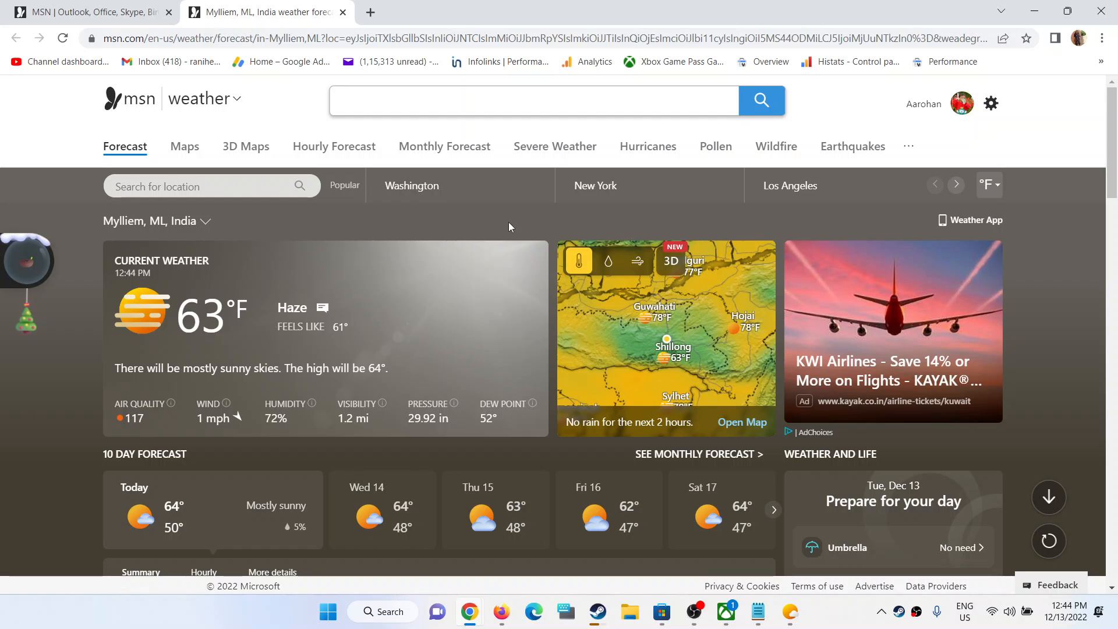
mouse_move(938, 128)
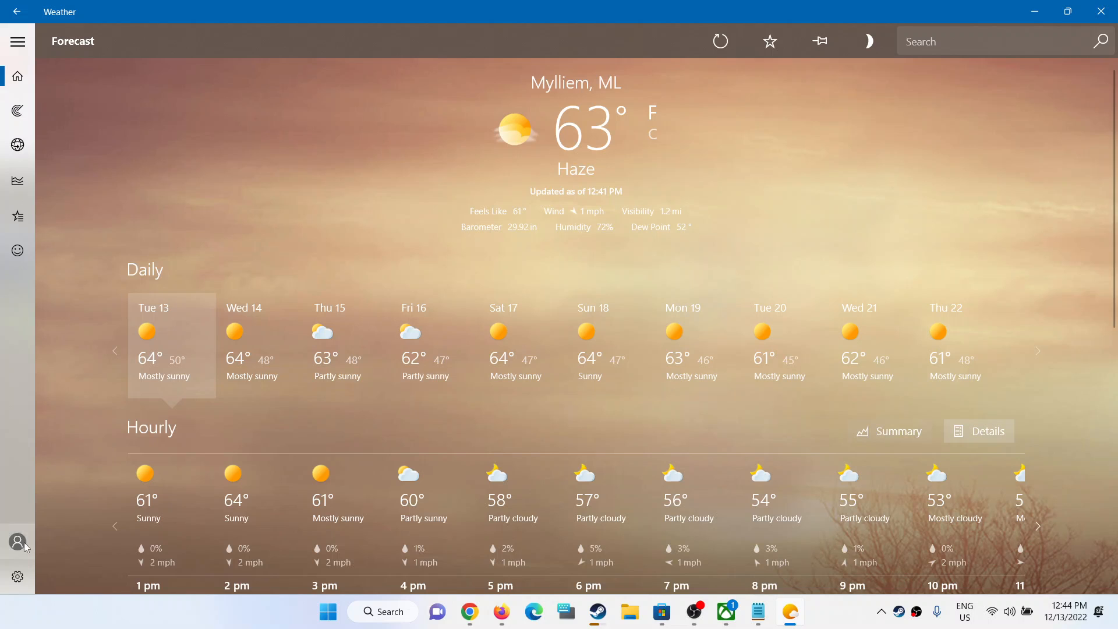
mouse_move(17, 541)
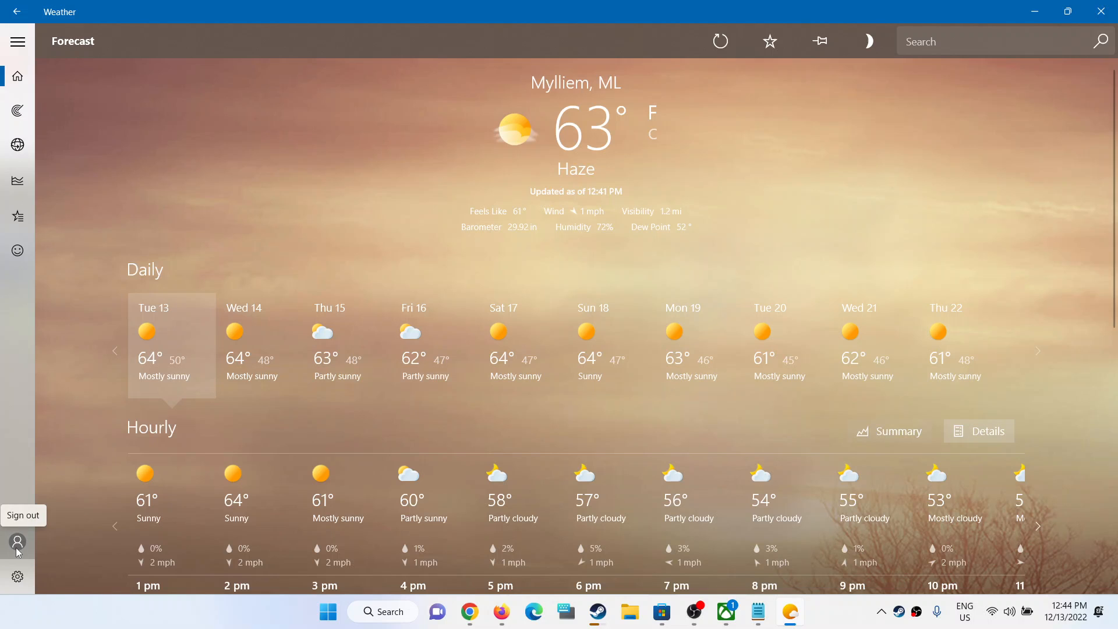
left_click(18, 543)
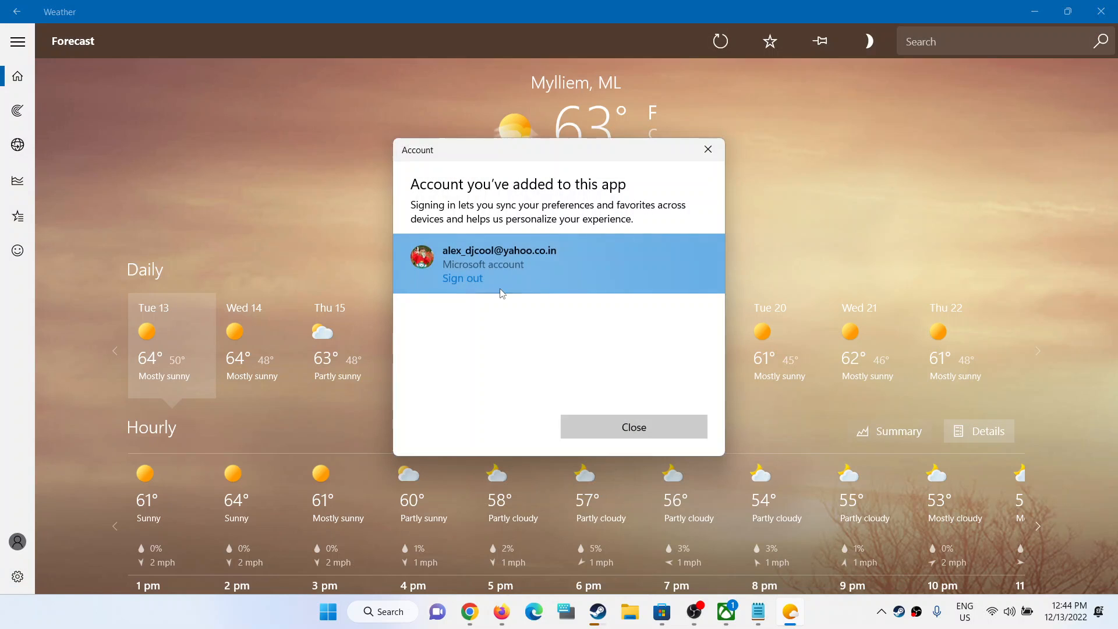
left_click(632, 426)
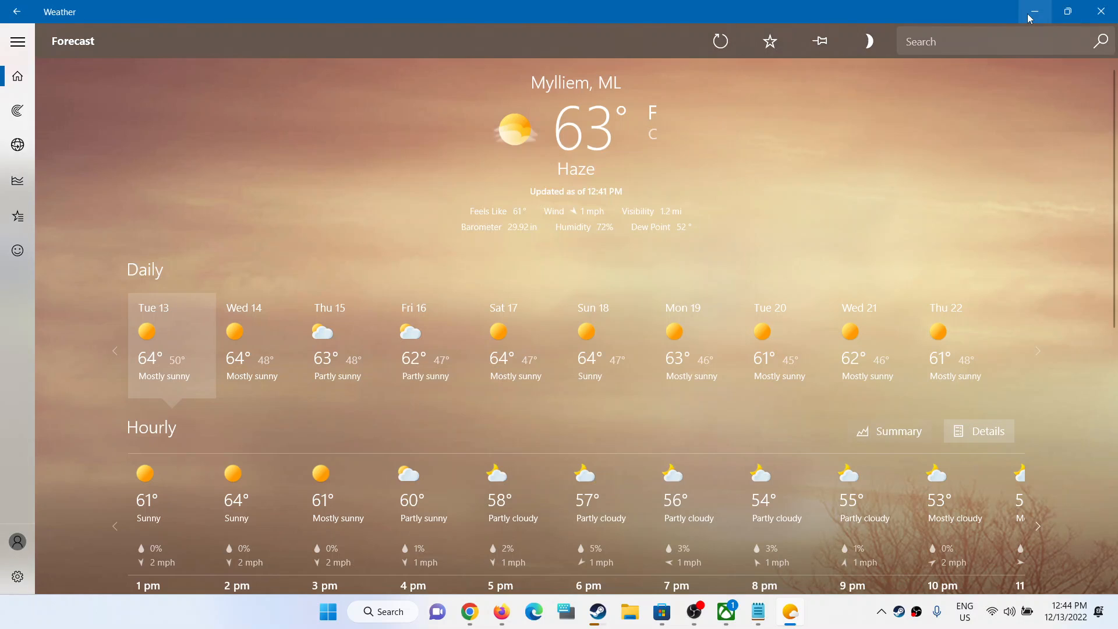
left_click(468, 611)
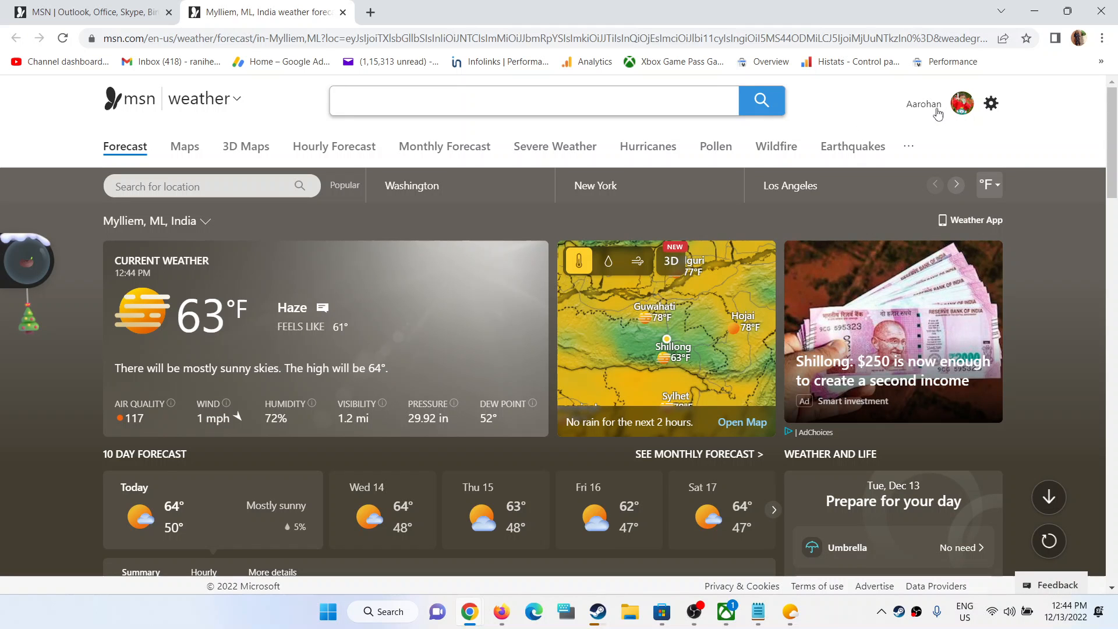
left_click(961, 103)
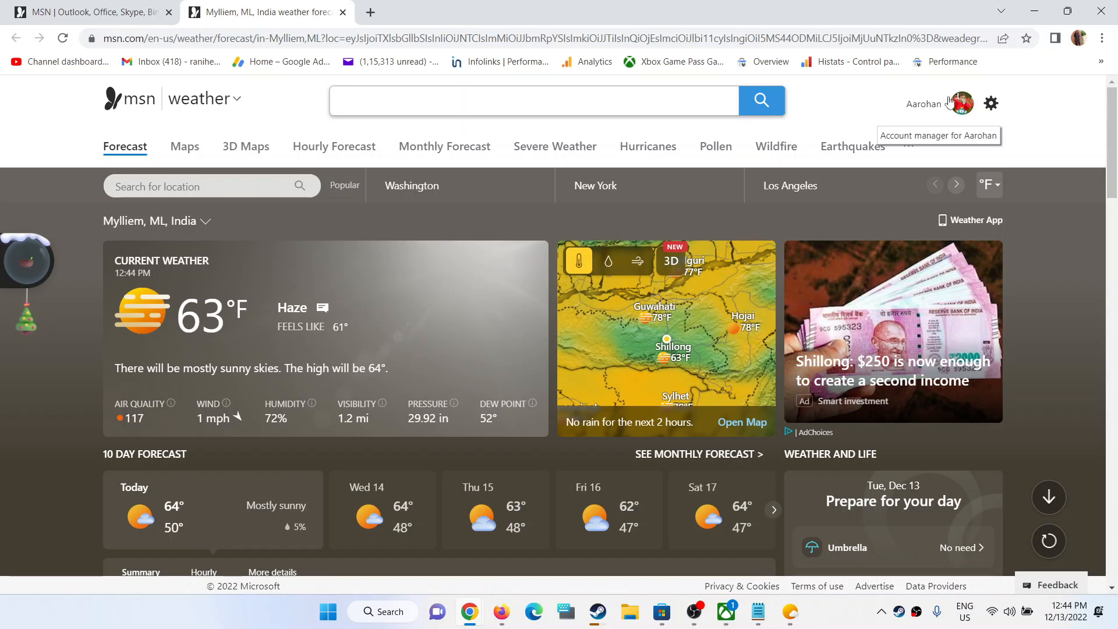
left_click(789, 612)
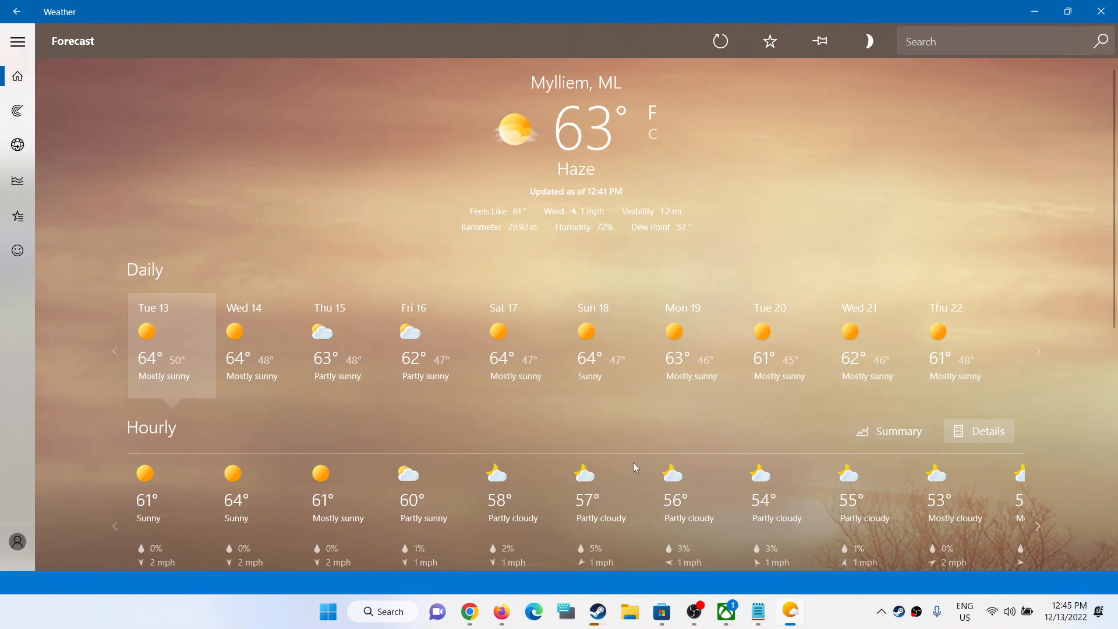